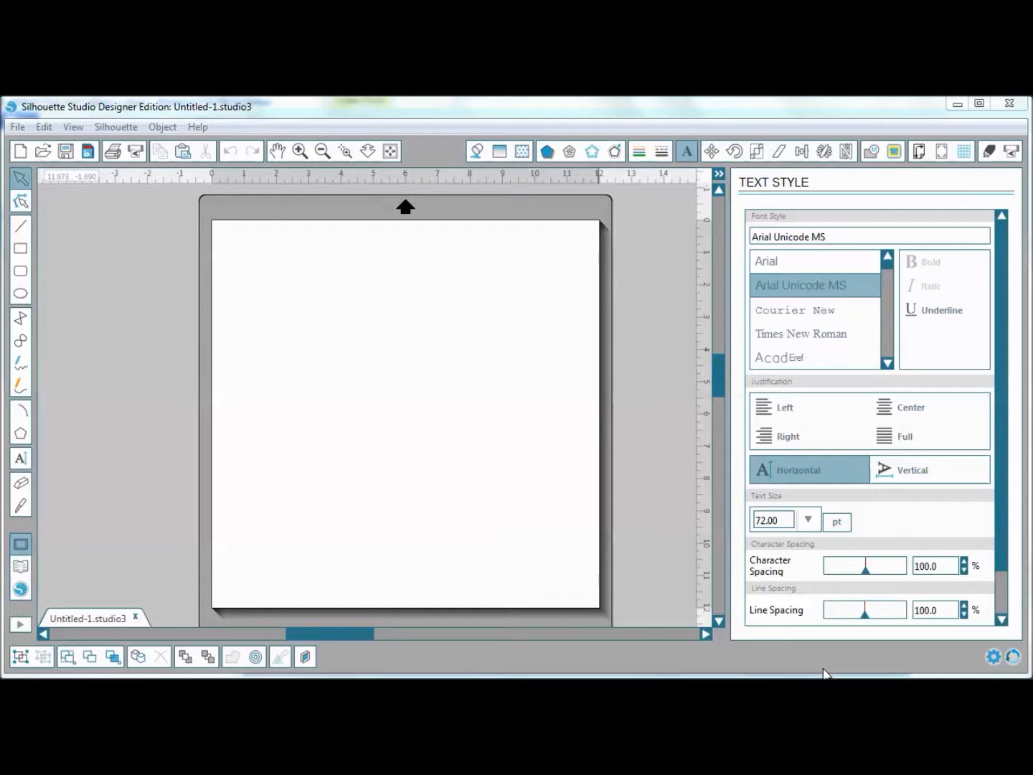
mouse_move(820, 667)
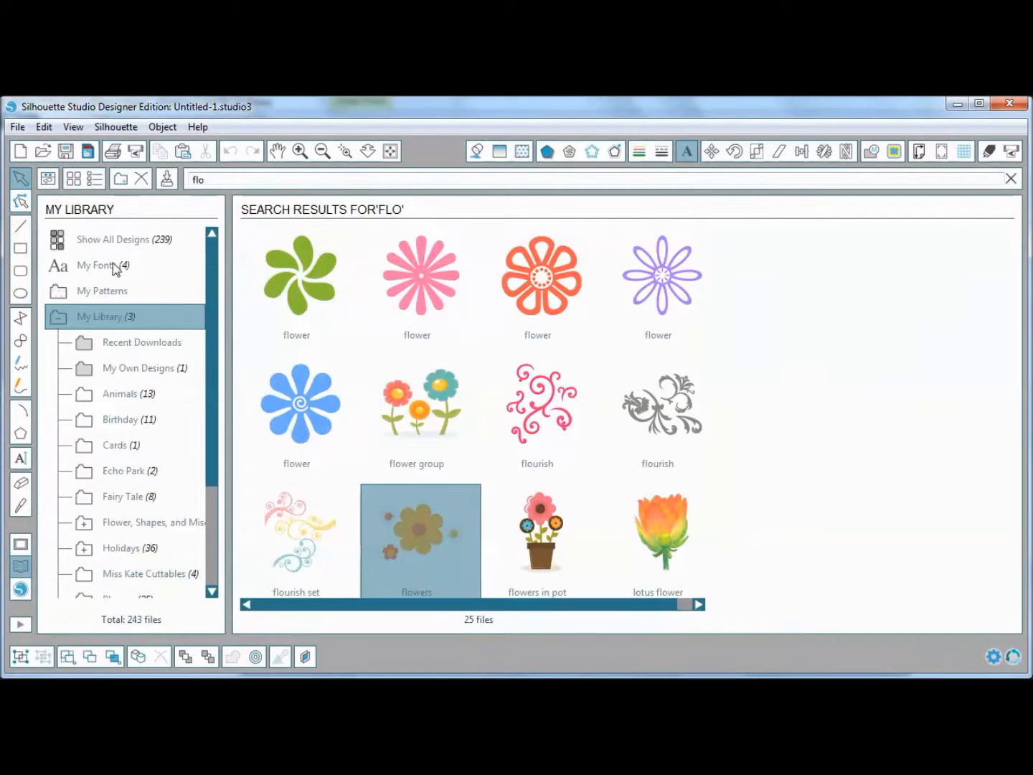
Open My Fonts and reinstall the preview-less SNF Infinity Bold font via Install.
left_click(96, 264)
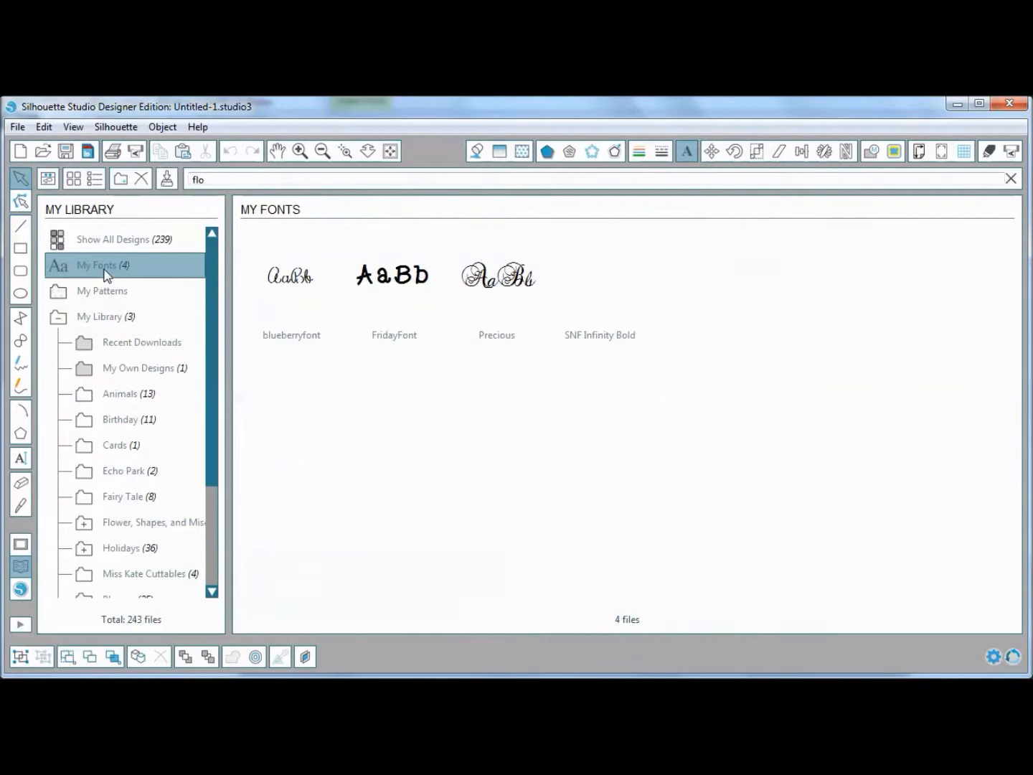
mouse_move(639, 355)
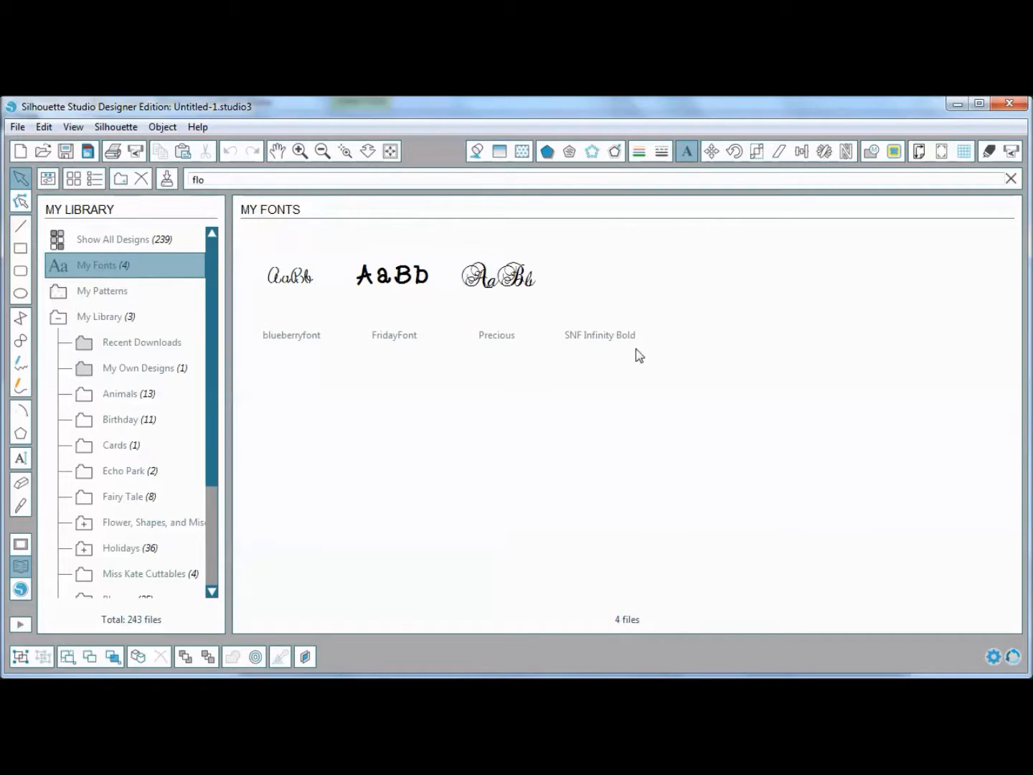
mouse_move(591, 366)
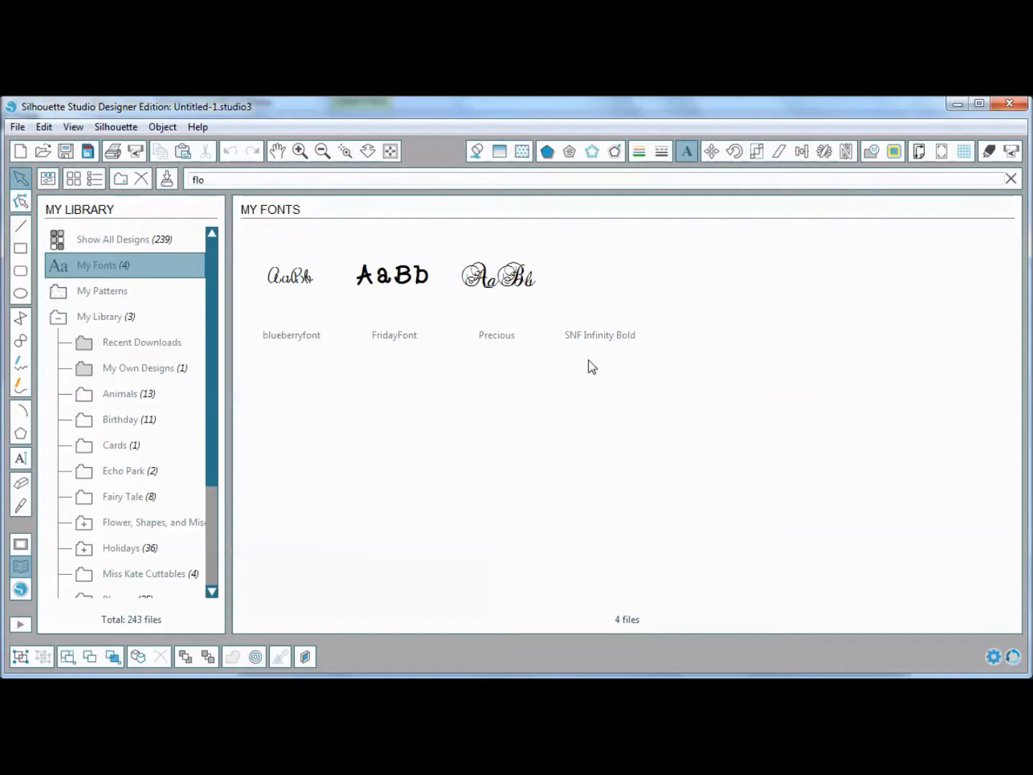
mouse_move(657, 318)
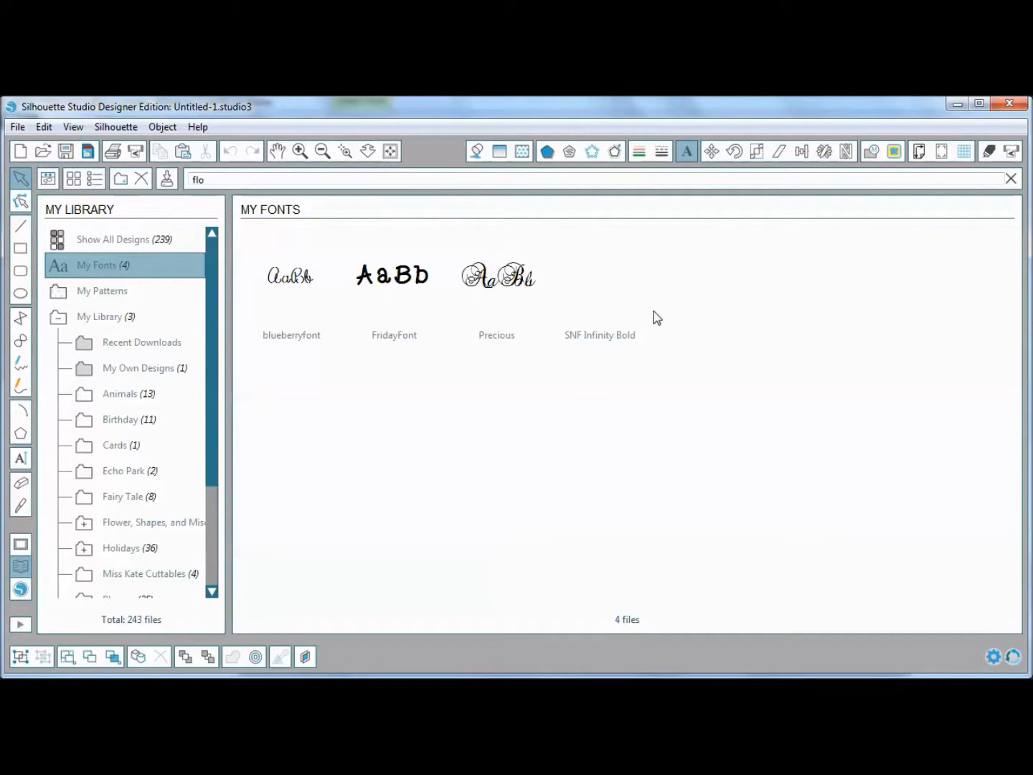
mouse_move(579, 297)
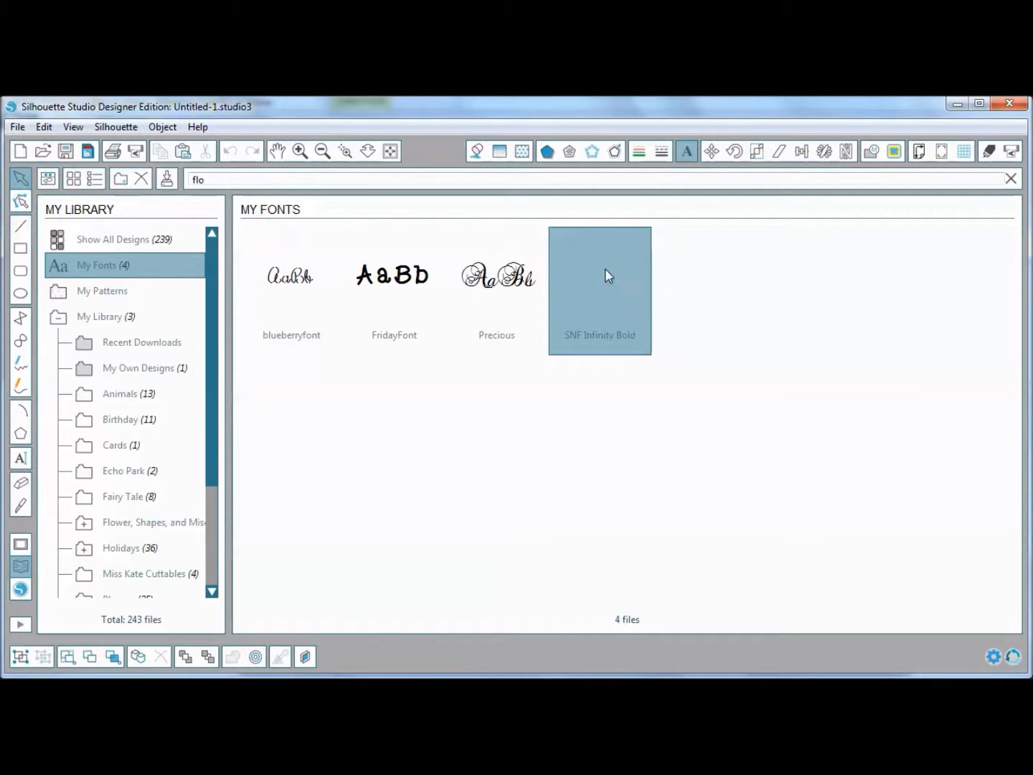
mouse_move(609, 276)
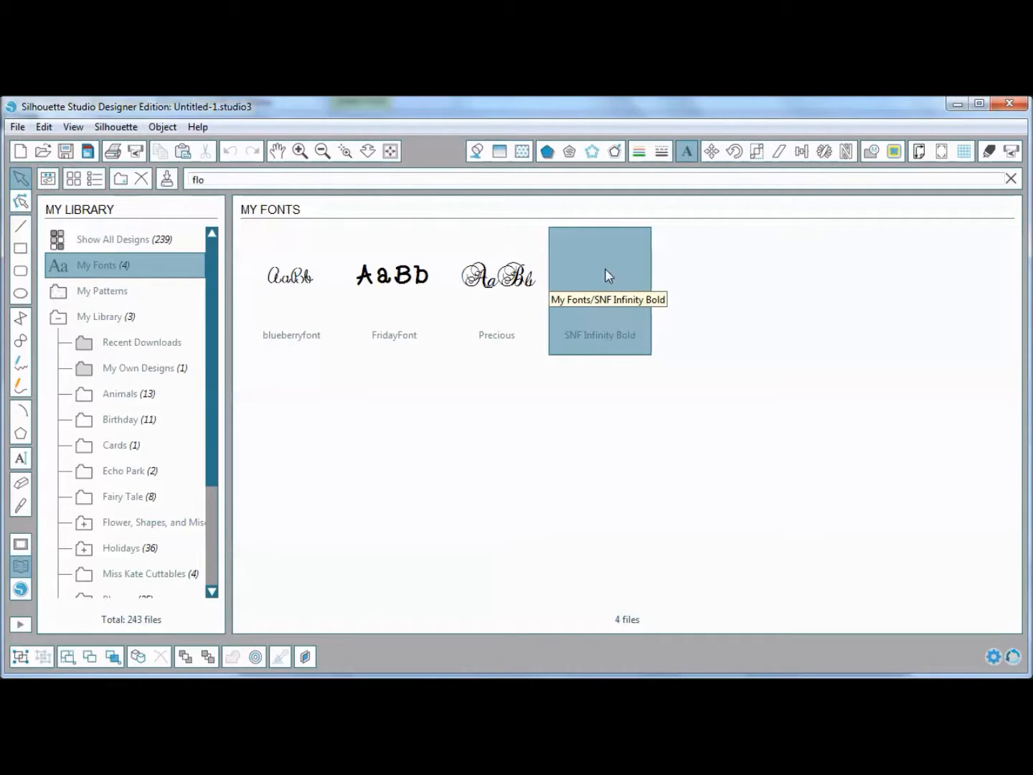
right_click(599, 290)
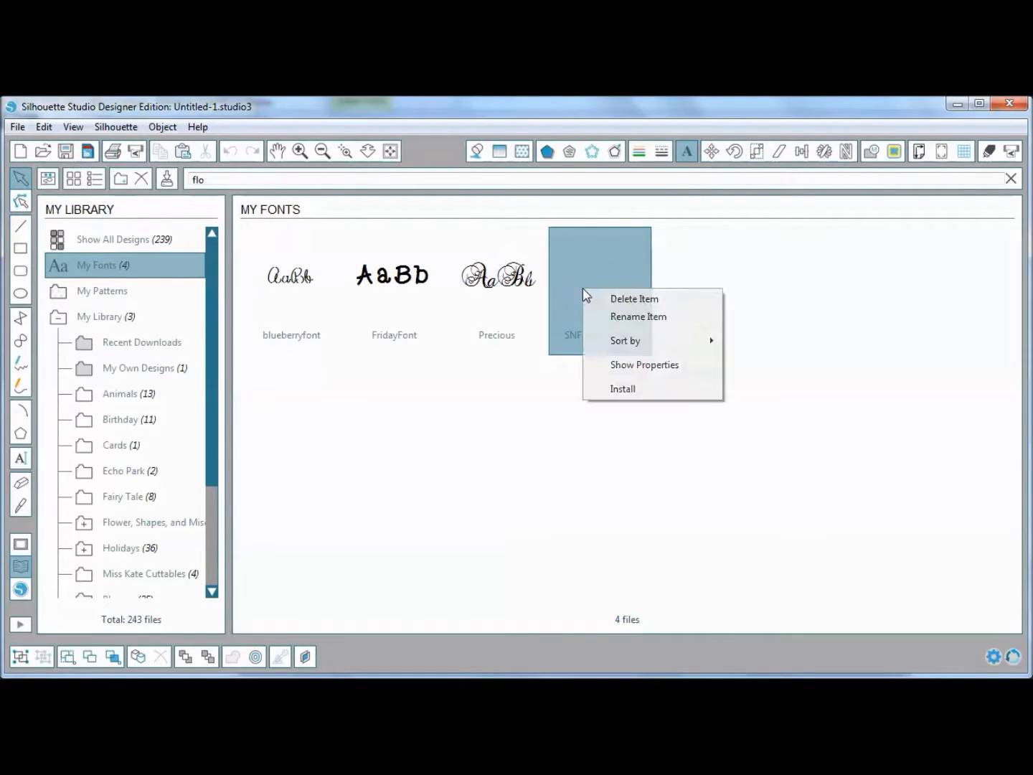
mouse_move(645, 344)
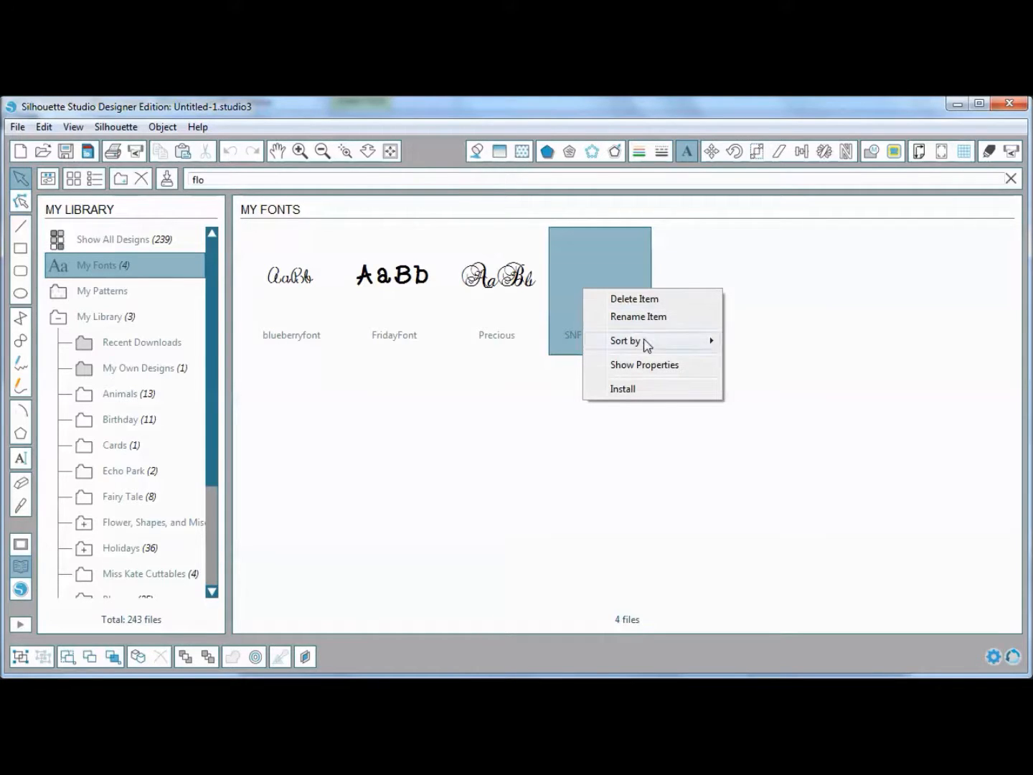
left_click(624, 398)
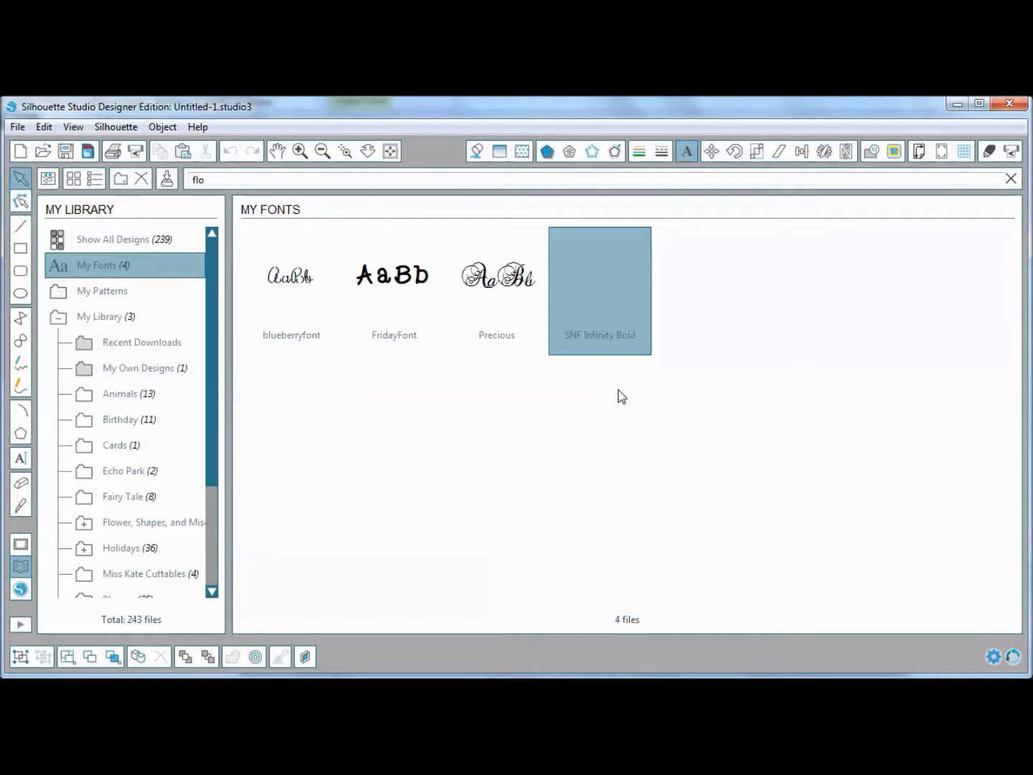
mouse_move(605, 406)
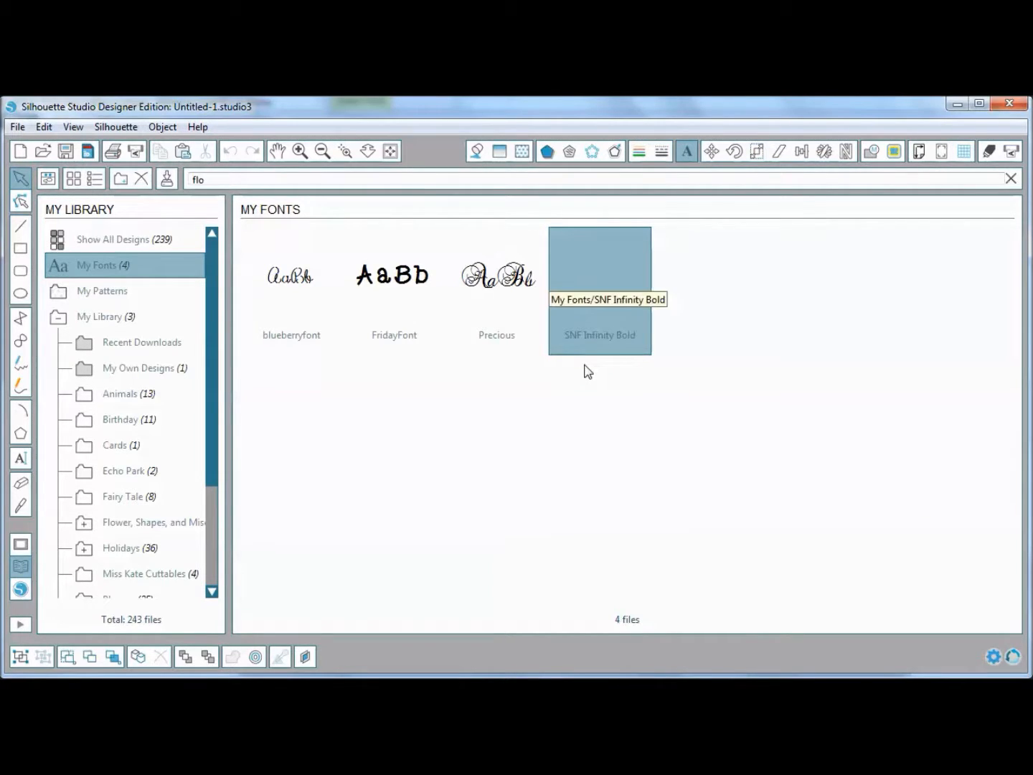
mouse_move(406, 382)
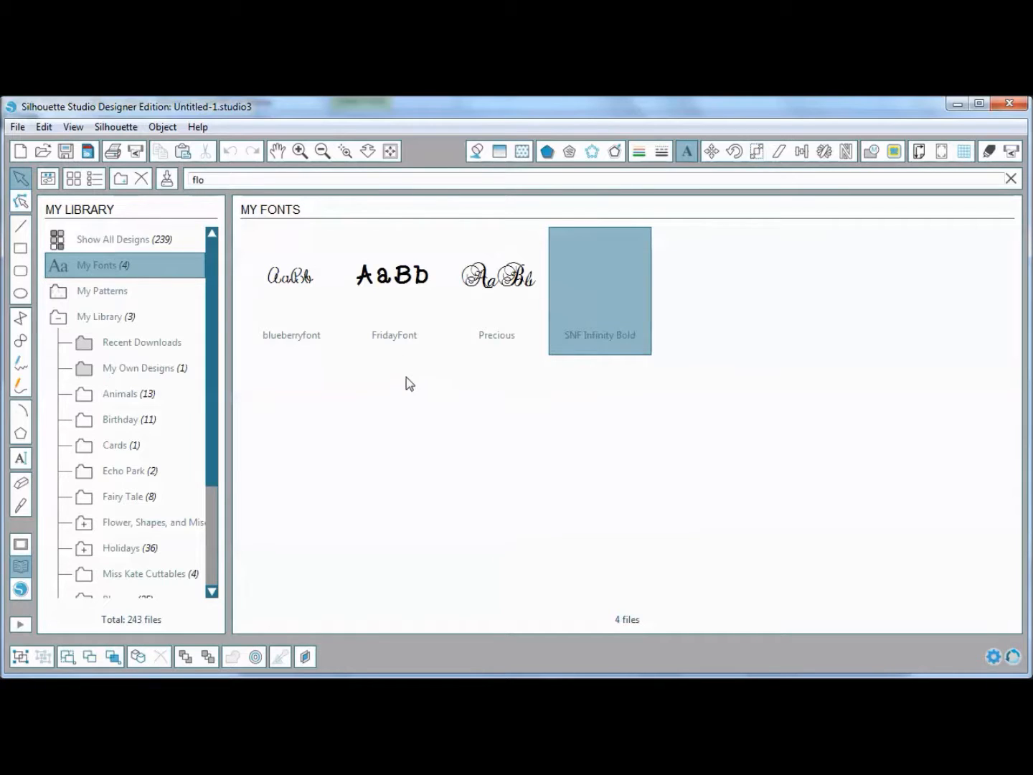
mouse_move(400, 278)
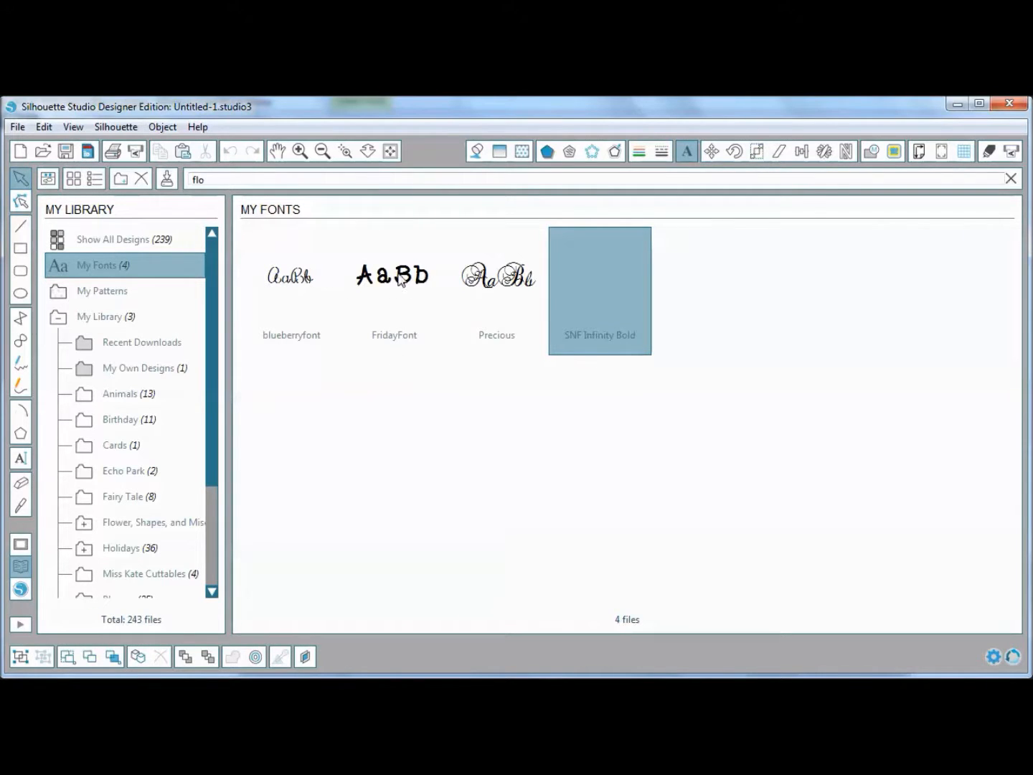
mouse_move(382, 294)
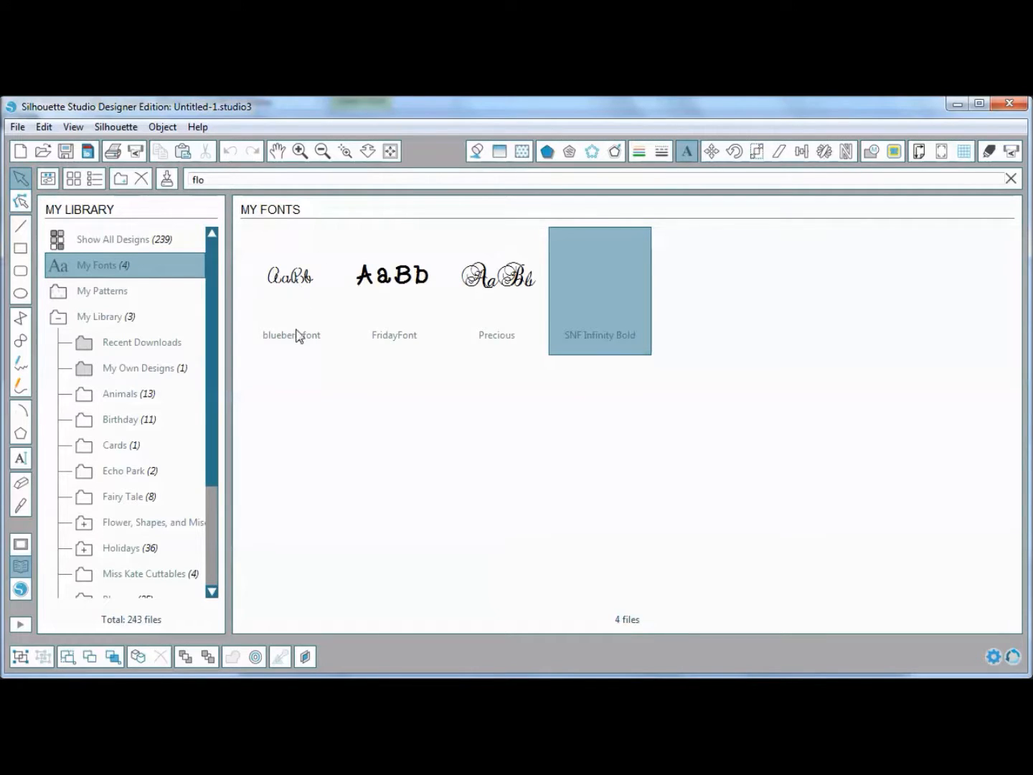
mouse_move(393, 274)
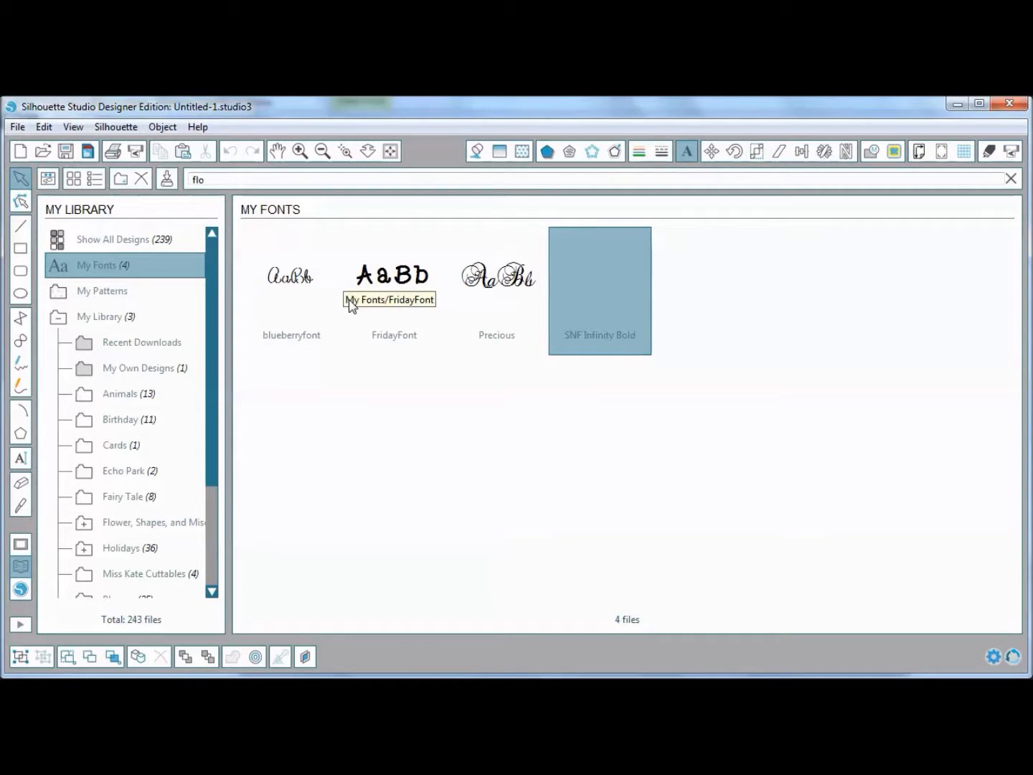
mouse_move(378, 323)
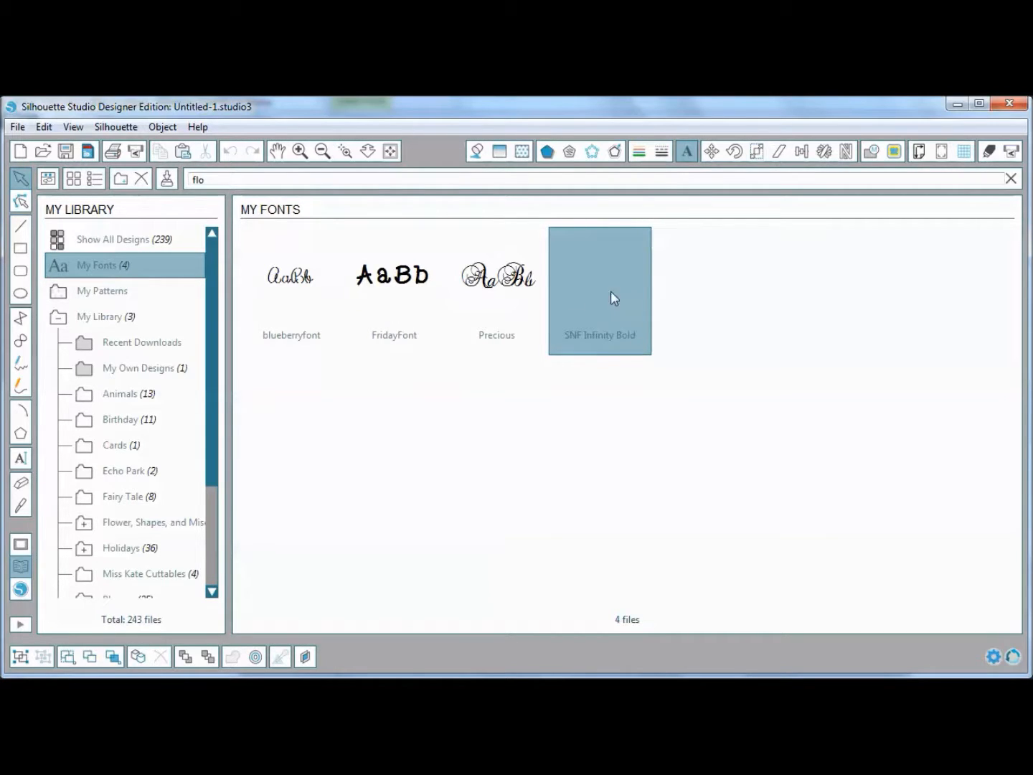
mouse_move(512, 407)
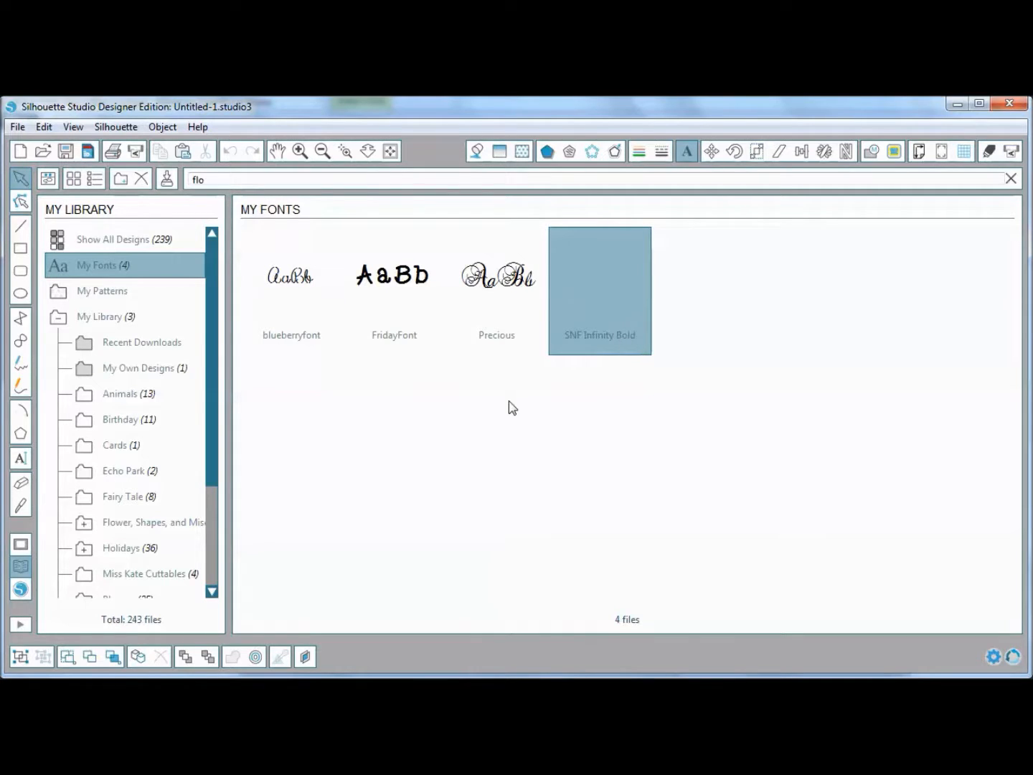
mouse_move(459, 307)
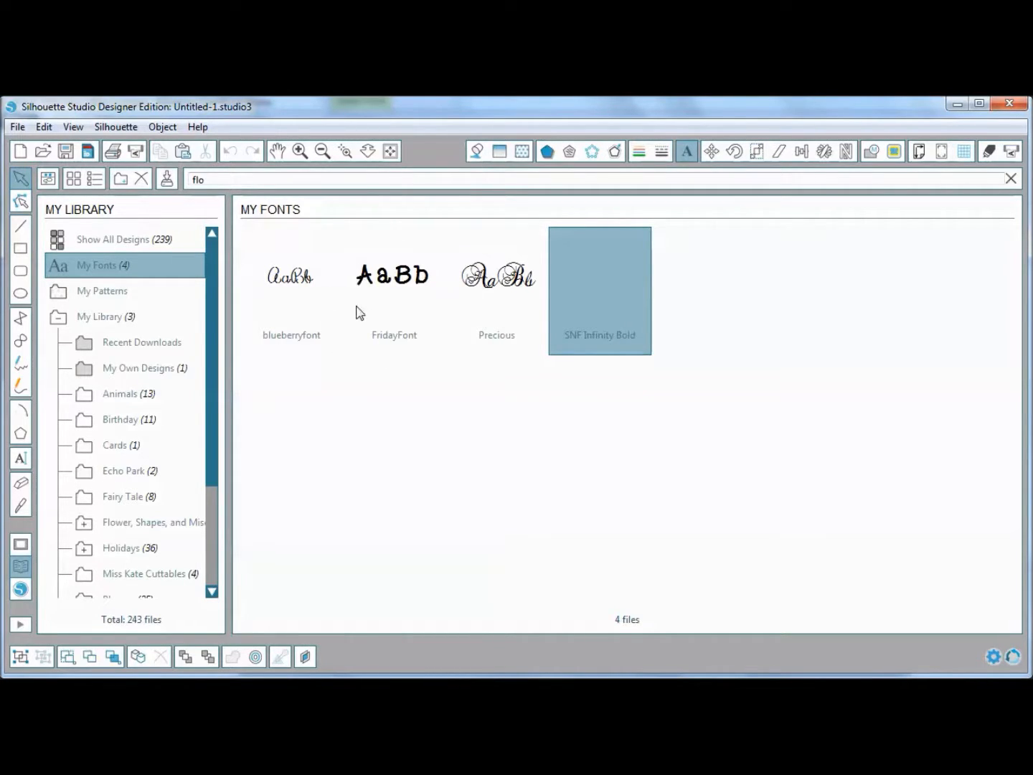
mouse_move(297, 306)
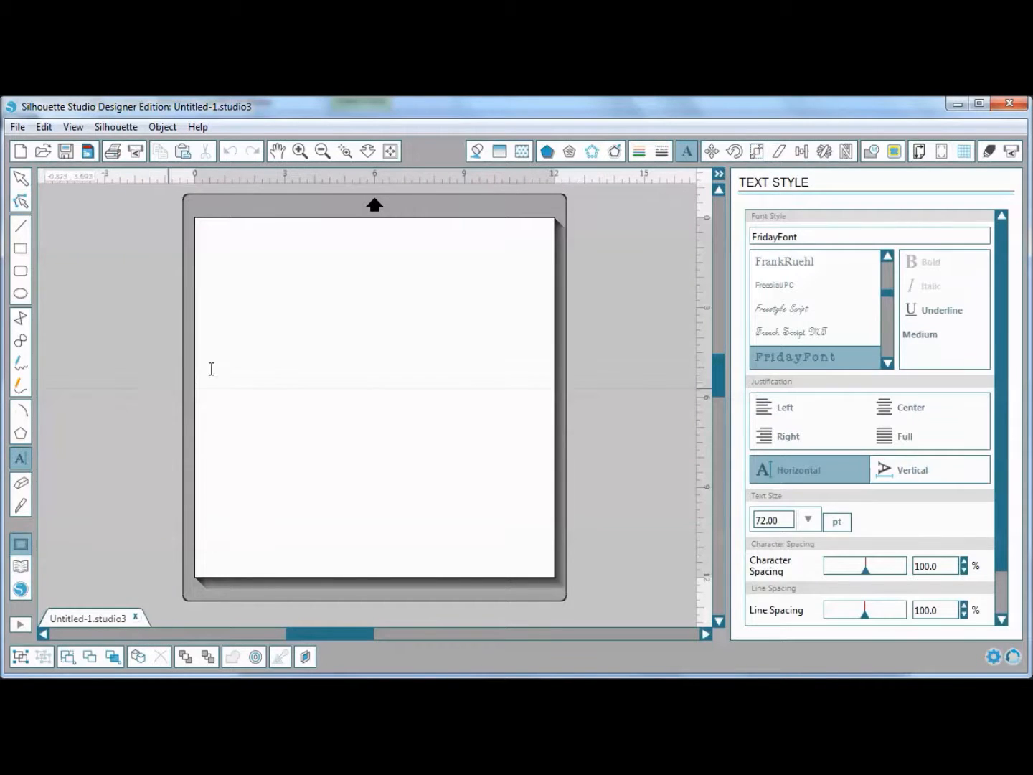
Type the sample text 'fsdjkleajfld' in FridayFont on the canvas.
type("fsd")
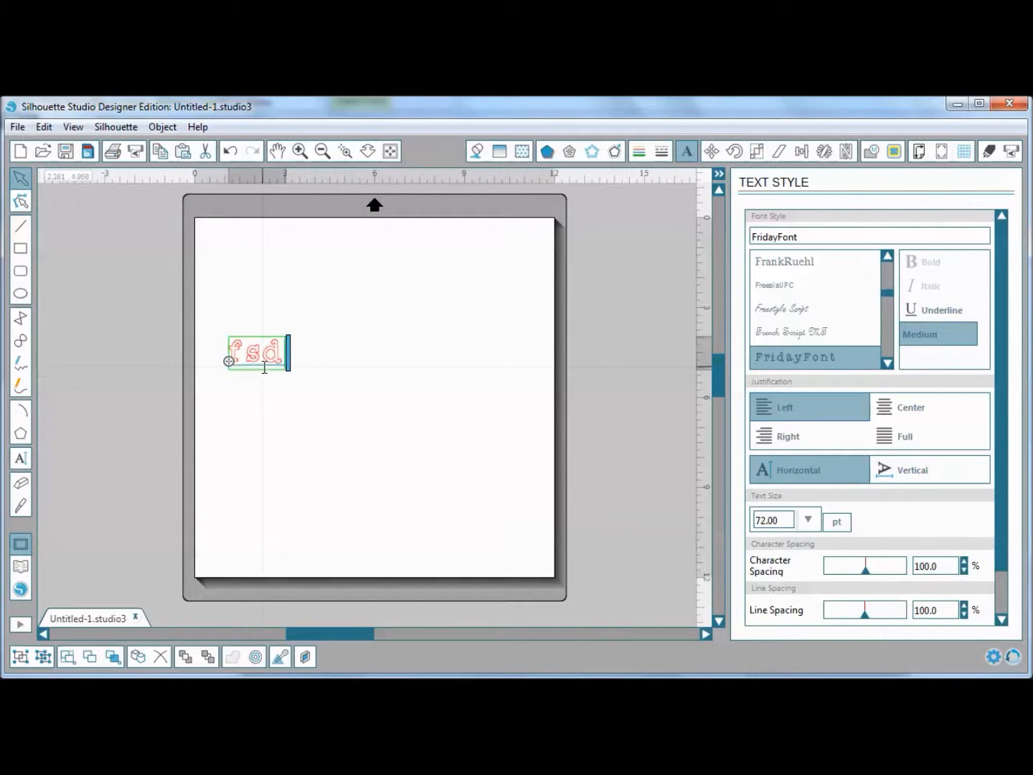
type("jklajfld")
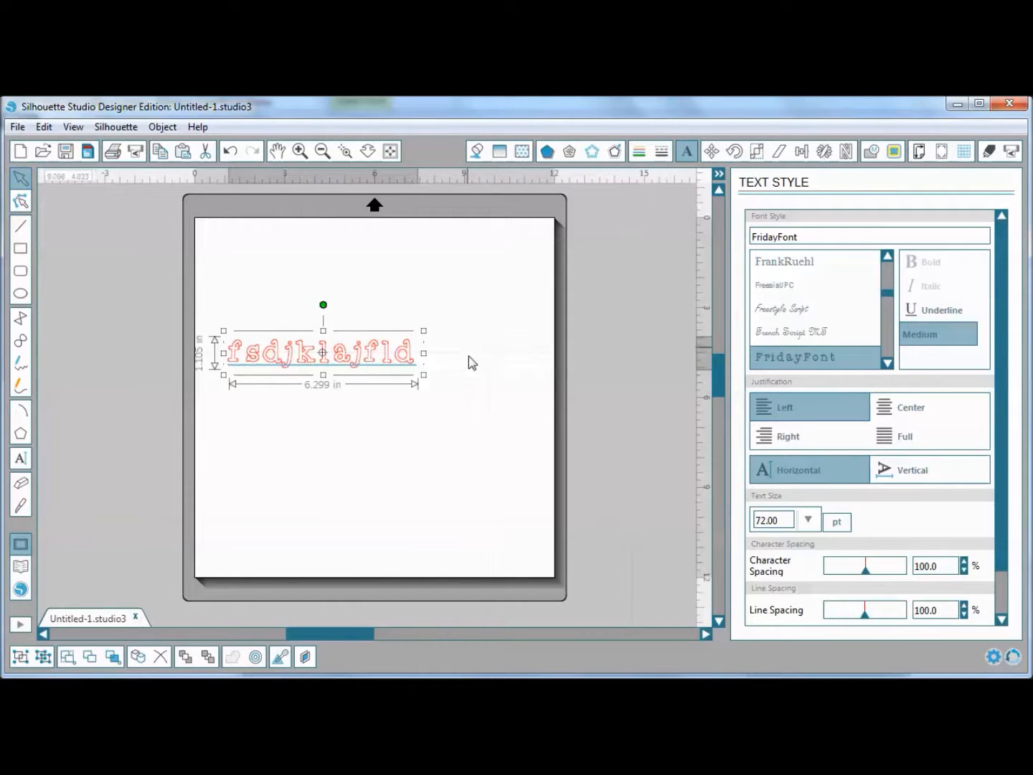
mouse_move(470, 368)
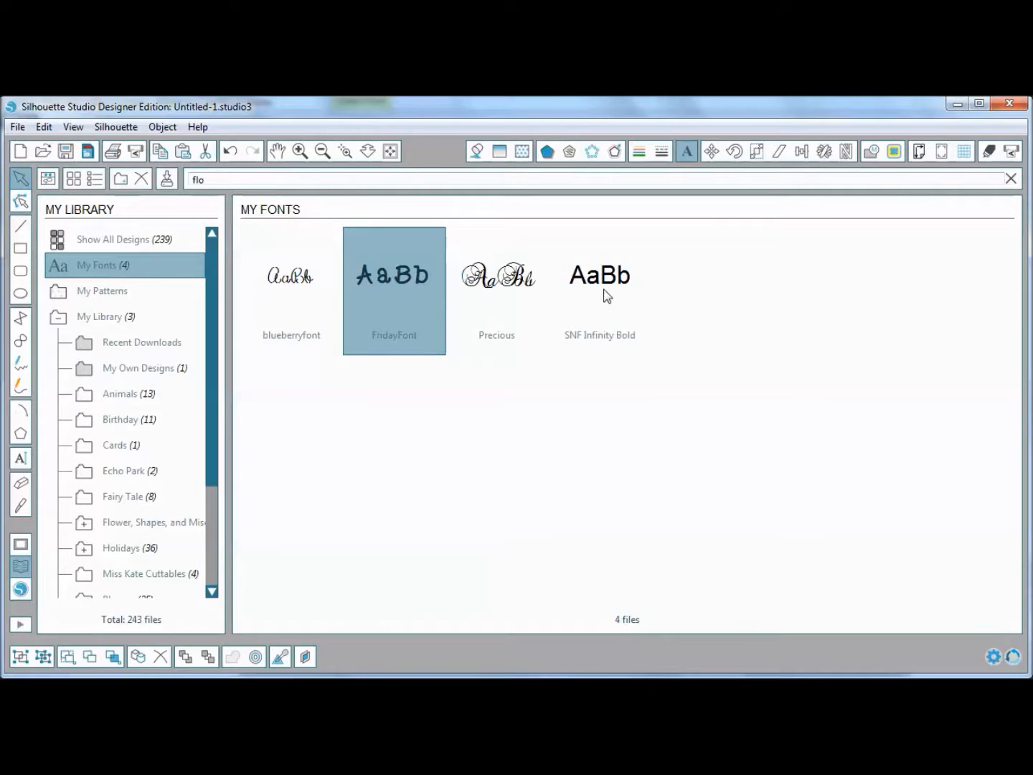
mouse_move(624, 323)
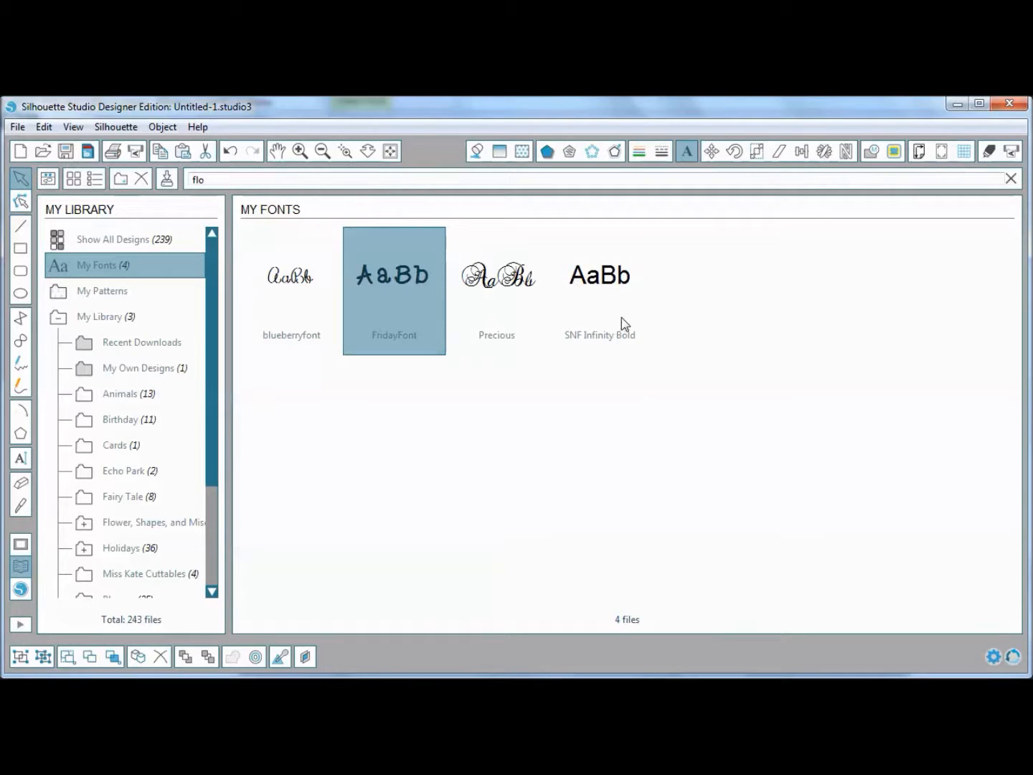
mouse_move(598, 312)
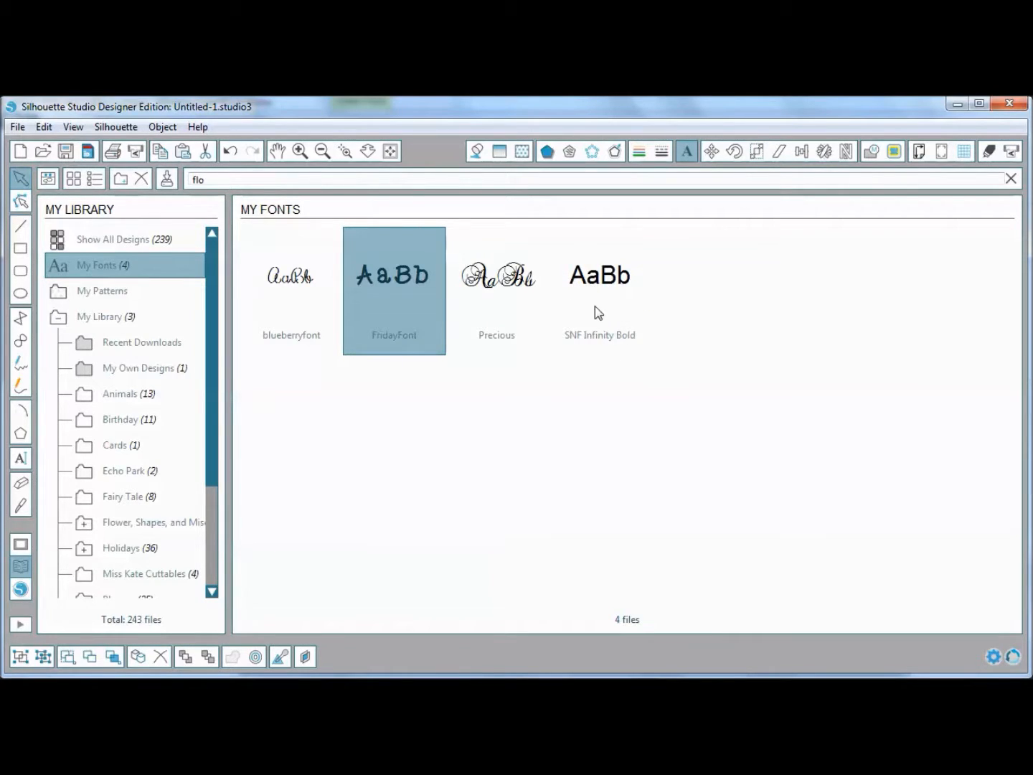
mouse_move(637, 294)
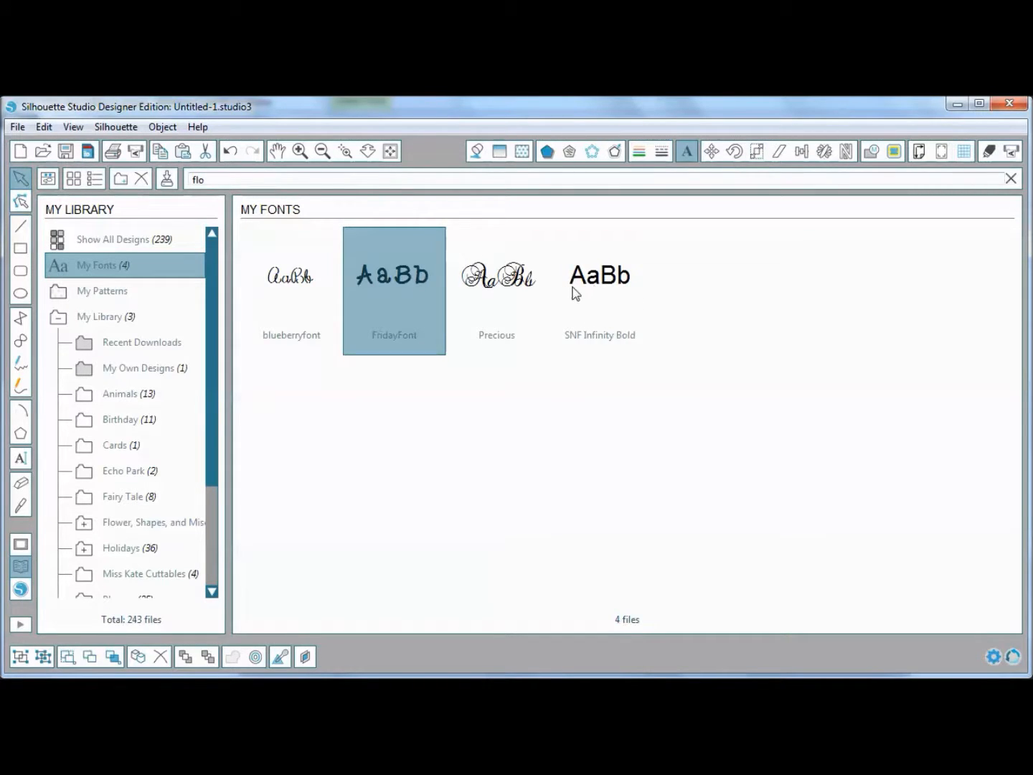
mouse_move(581, 290)
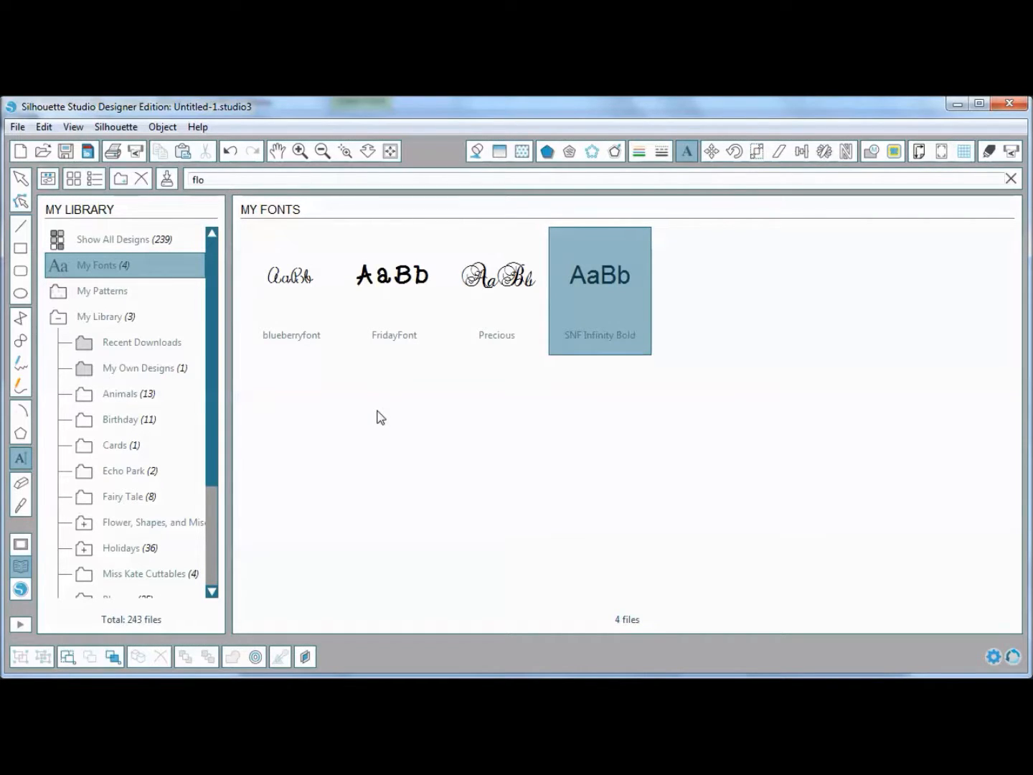
mouse_move(271, 344)
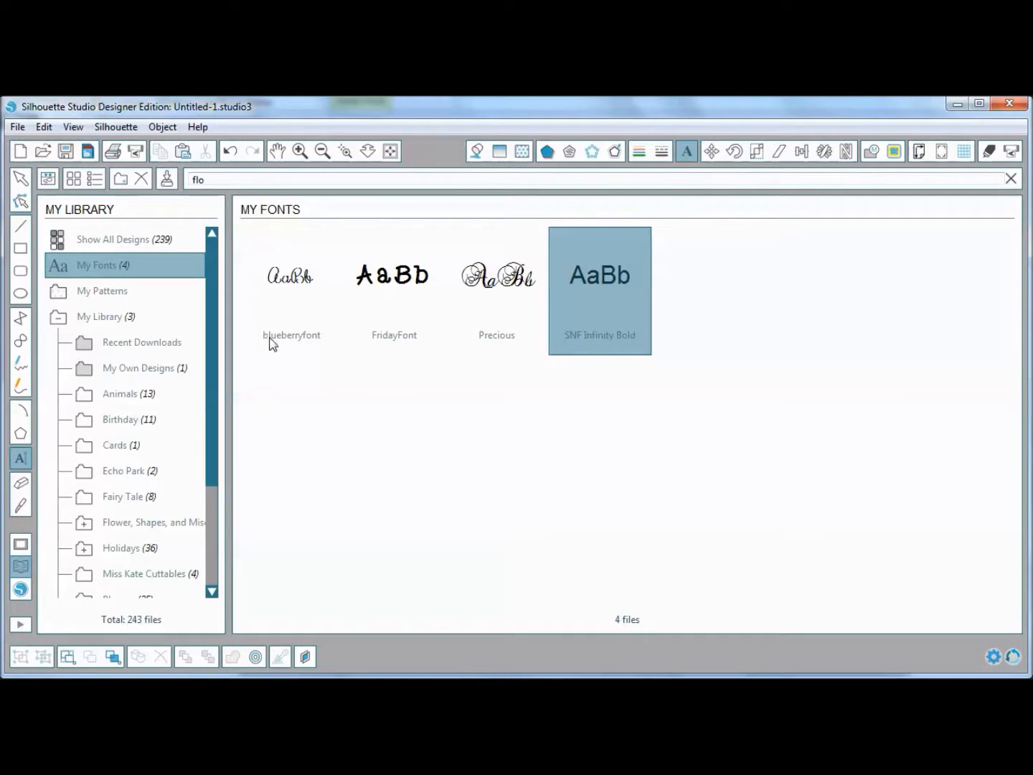